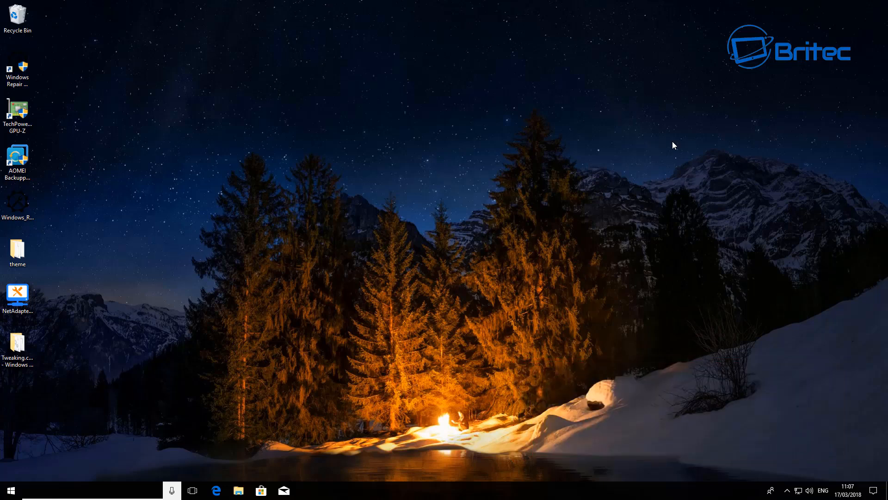
{"action": "mouse_move", "coordinate": [618, 169]}
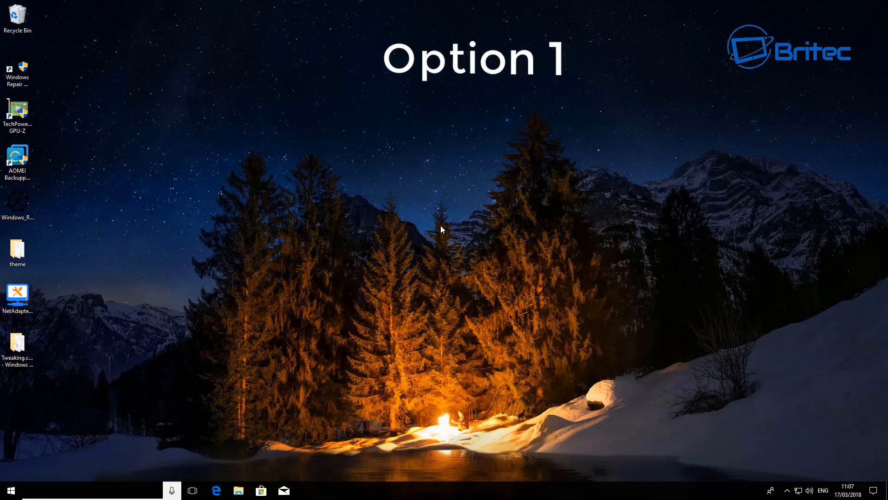
Step: From Settings > Update & Security > Recovery, restart into Advanced startup
{"action": "left_click", "coordinate": [9, 491]}
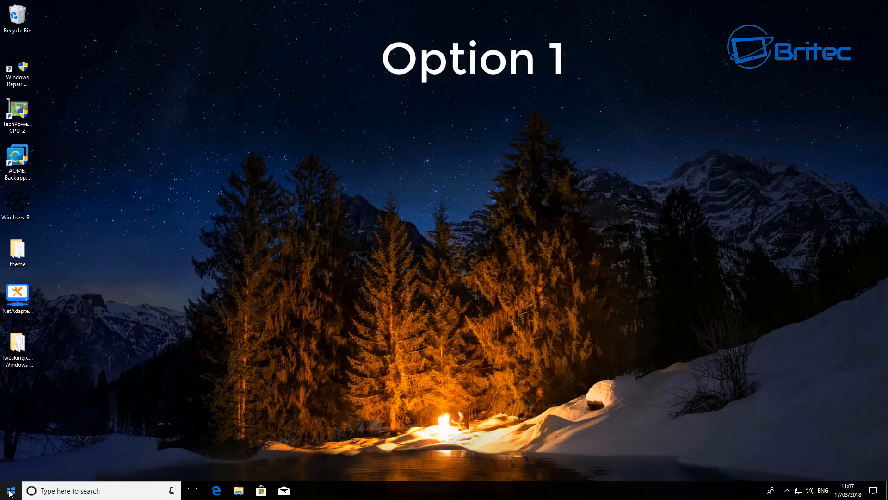
{"action": "left_click", "coordinate": [9, 490]}
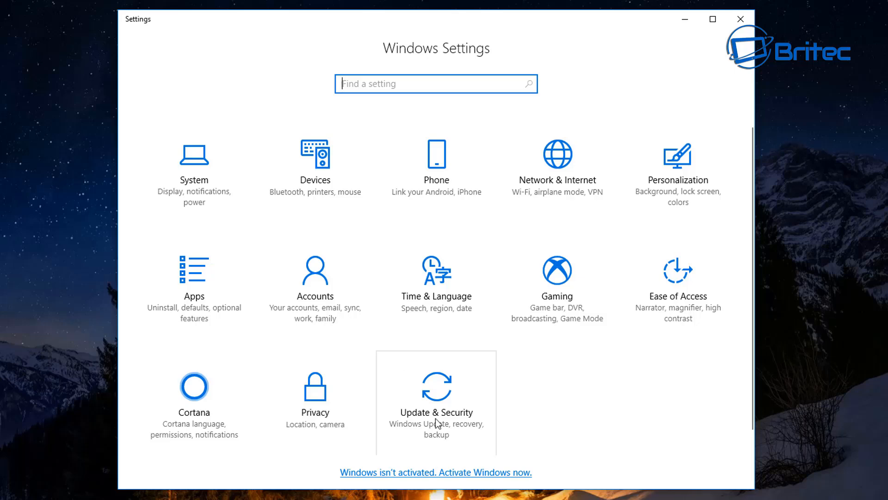
{"action": "left_click", "coordinate": [436, 402]}
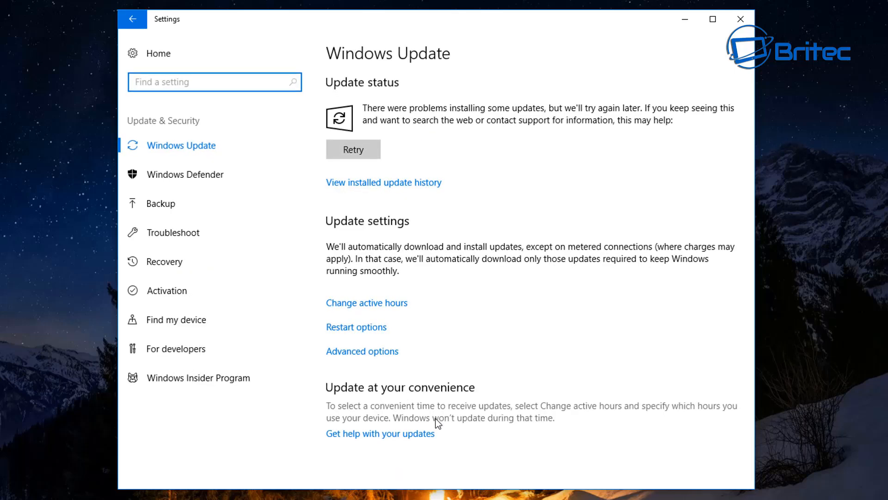
{"action": "left_click", "coordinate": [165, 261]}
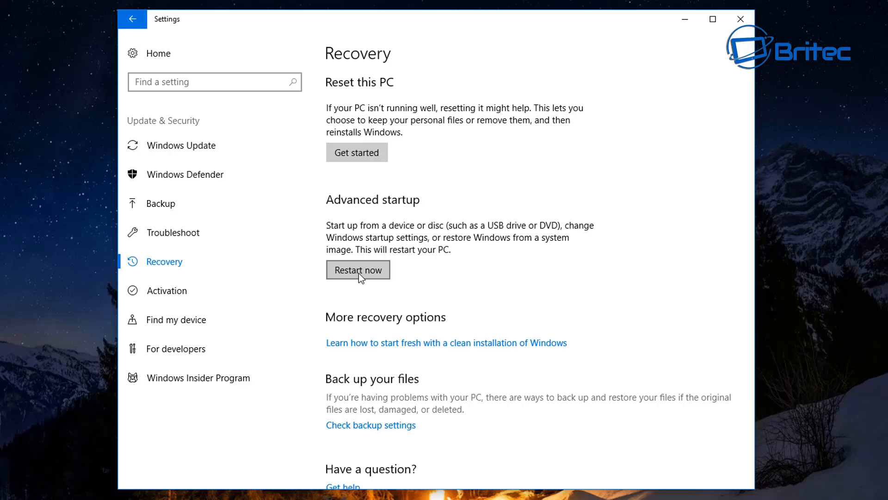
{"action": "left_click", "coordinate": [358, 269]}
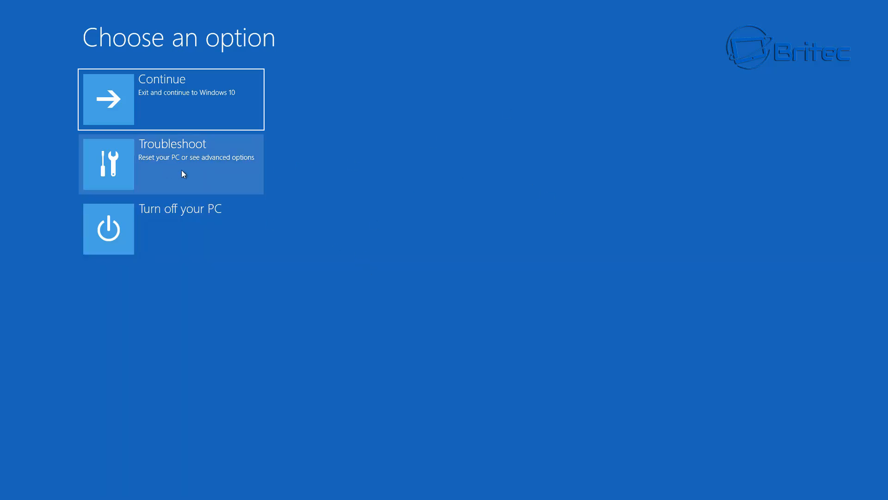
{"action": "mouse_move", "coordinate": [182, 174]}
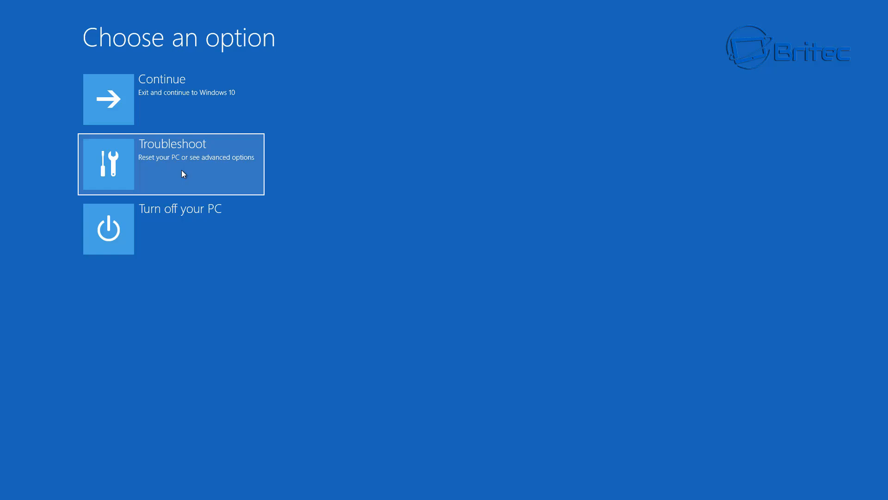
Step: View Troubleshoot > Advanced options, back out, and Continue to Windows 10
{"action": "left_click", "coordinate": [170, 163]}
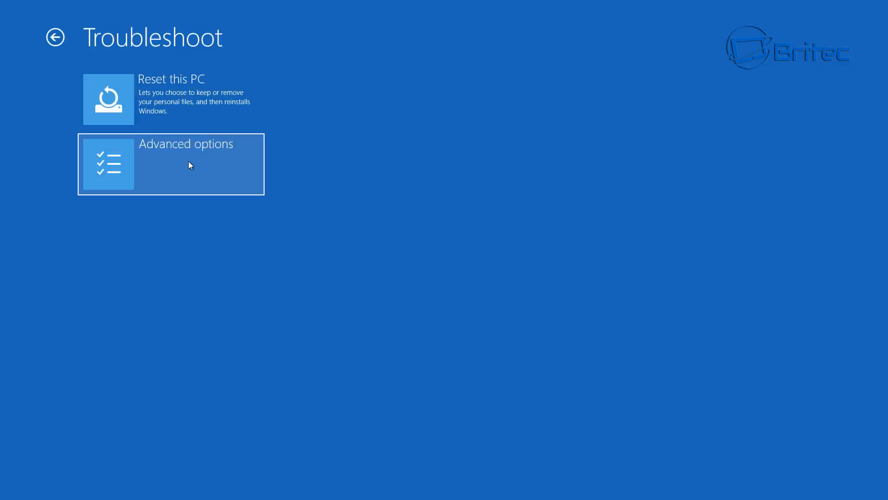
{"action": "left_click", "coordinate": [170, 164]}
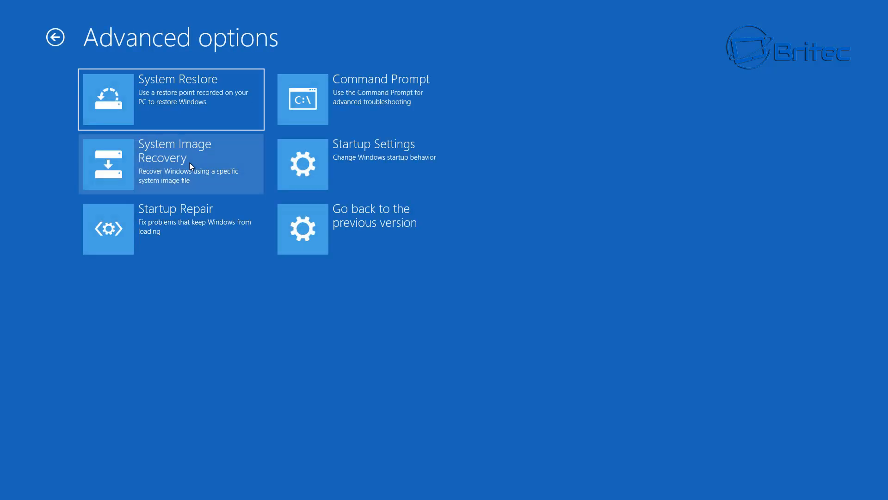
{"action": "left_click", "coordinate": [55, 37]}
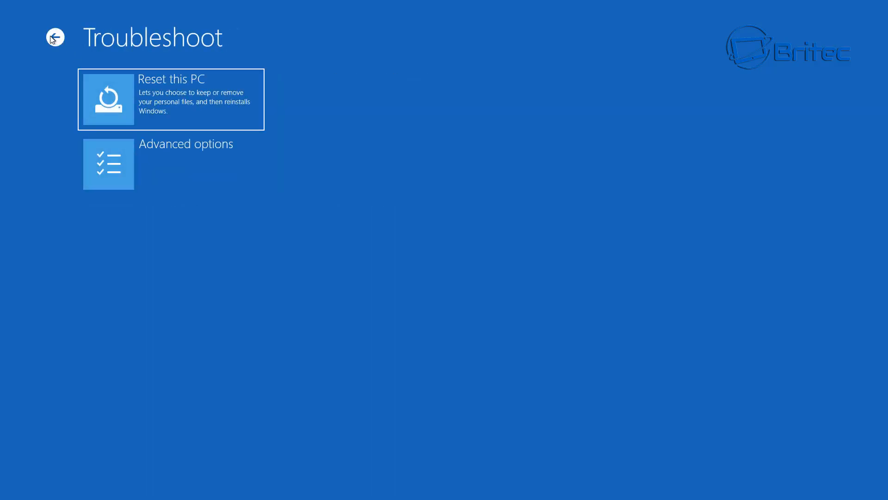
{"action": "left_click", "coordinate": [55, 37]}
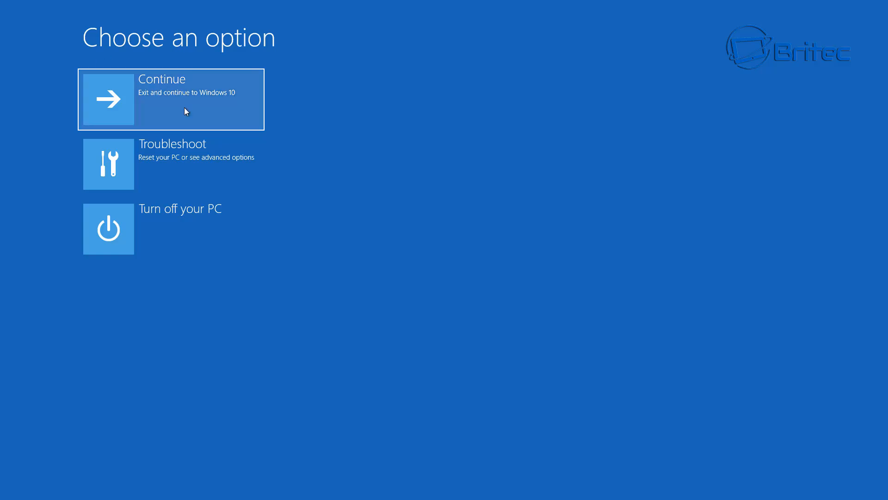
{"action": "left_click", "coordinate": [170, 99]}
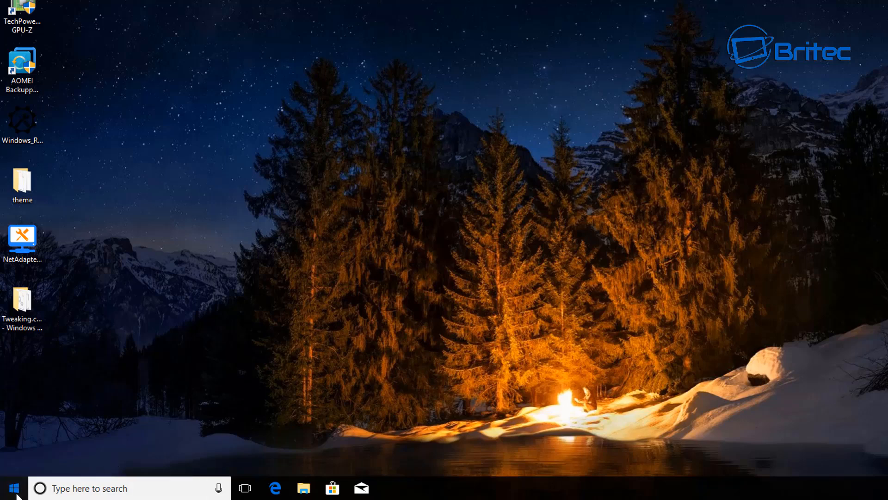
Step: Shift+Restart from the Start menu's Power button into recovery
{"action": "left_click", "coordinate": [14, 488]}
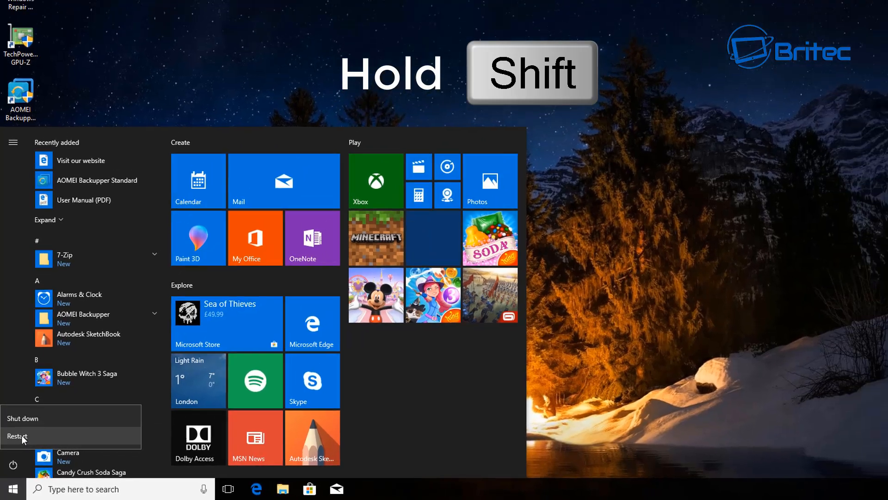
{"action": "left_click", "coordinate": [16, 436]}
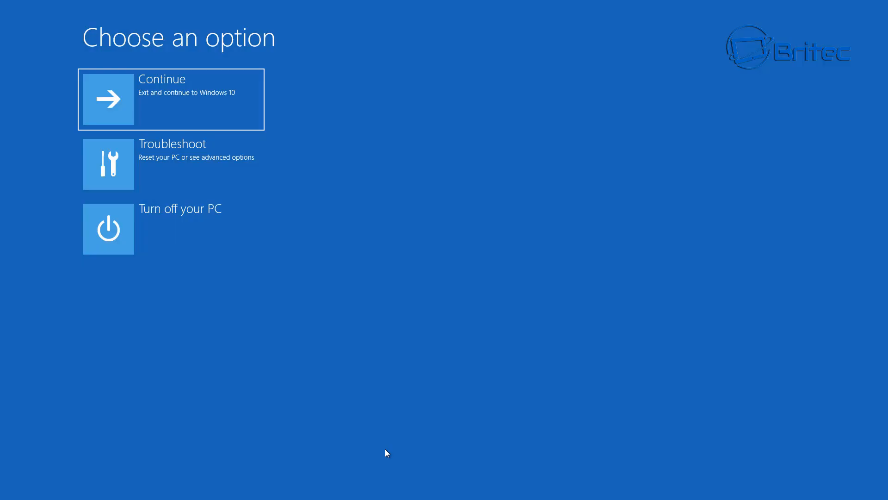
{"action": "mouse_move", "coordinate": [223, 172]}
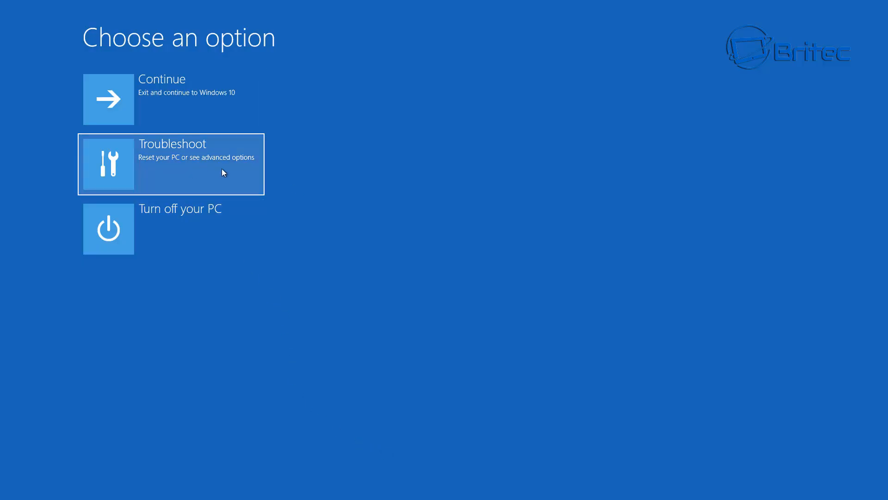
Step: Browse Troubleshoot > Advanced options again, then Continue back to Windows 10
{"action": "left_click", "coordinate": [170, 163]}
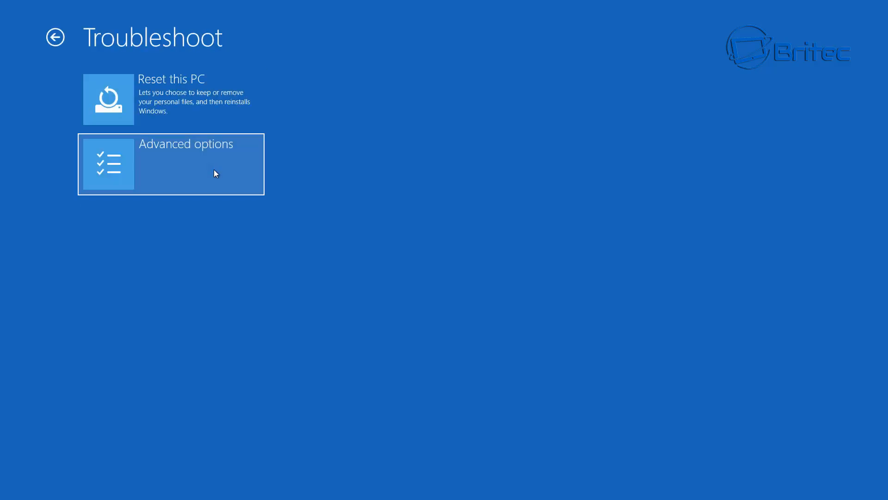
{"action": "left_click", "coordinate": [170, 164]}
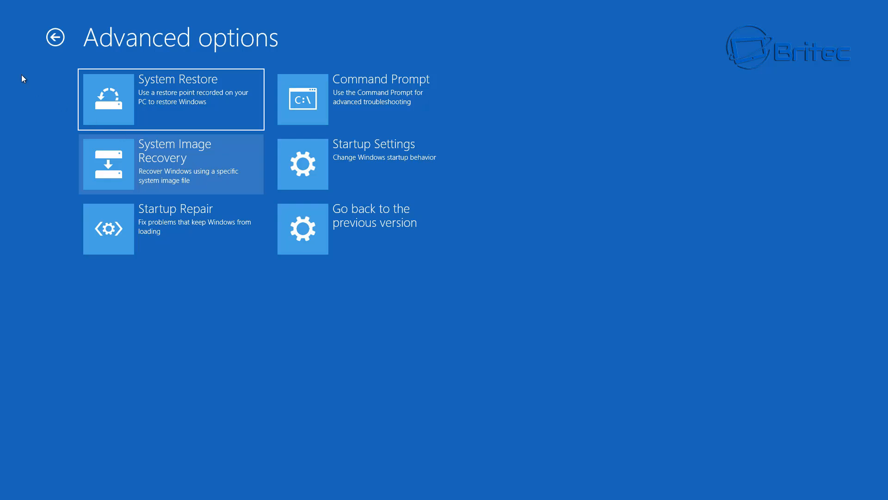
{"action": "left_click", "coordinate": [55, 37]}
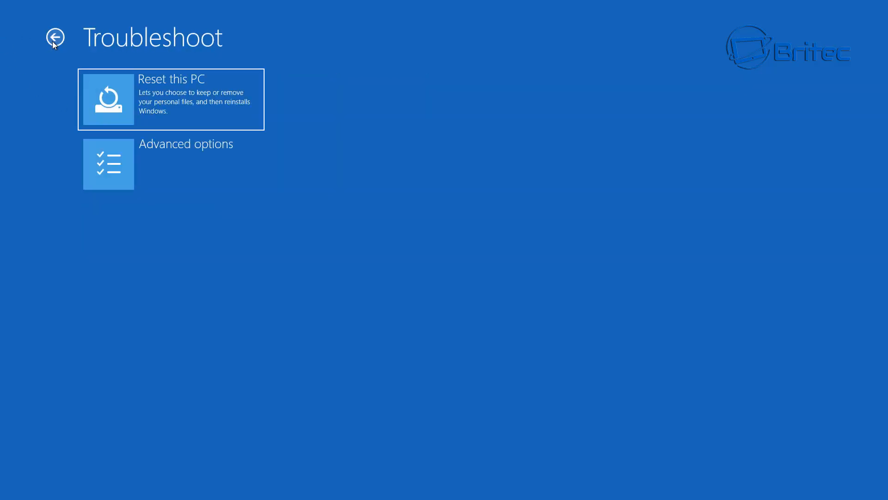
{"action": "left_click", "coordinate": [55, 37]}
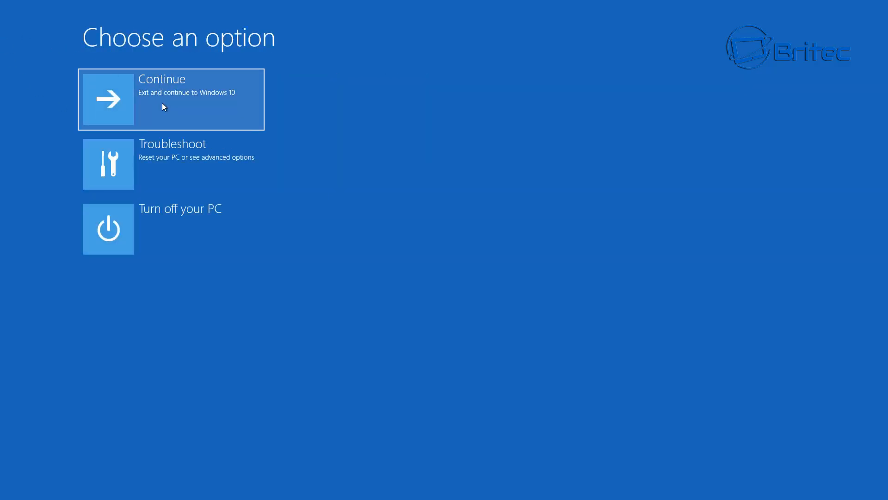
{"action": "left_click", "coordinate": [170, 99]}
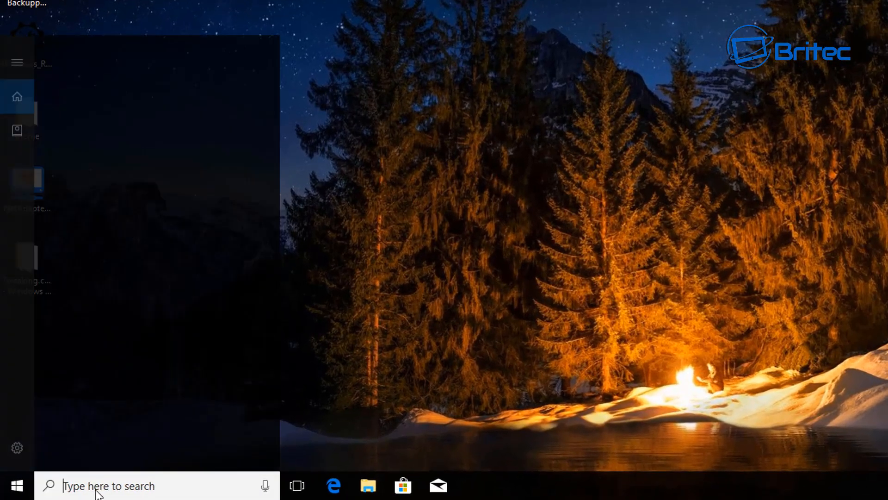
Step: Search for 'cmd' and launch Command Prompt
{"action": "type", "text": "cmd"}
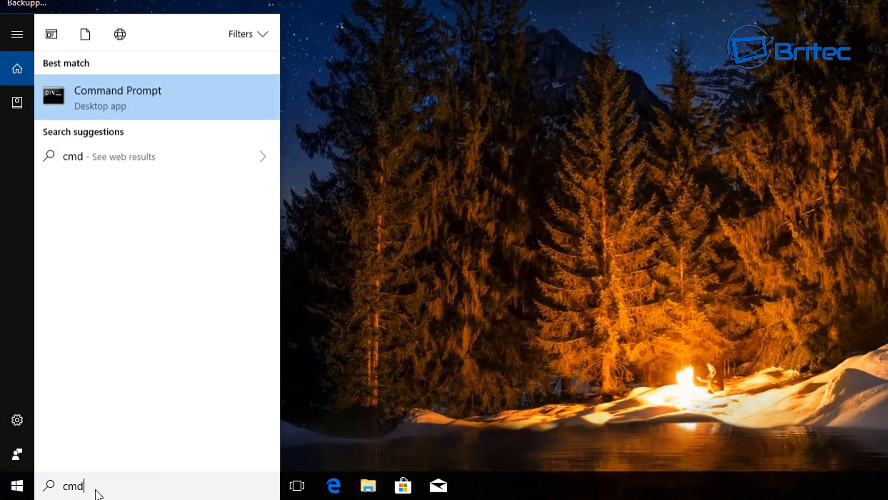
{"action": "mouse_move", "coordinate": [133, 331]}
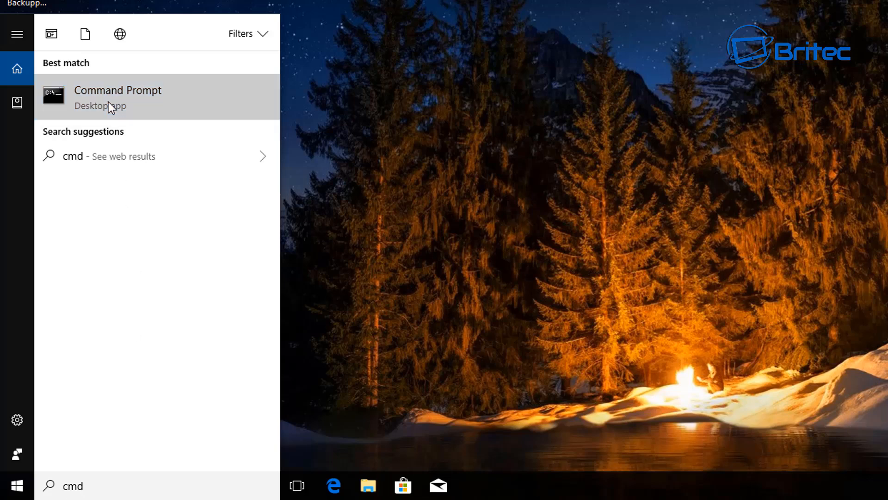
{"action": "left_click", "coordinate": [117, 97]}
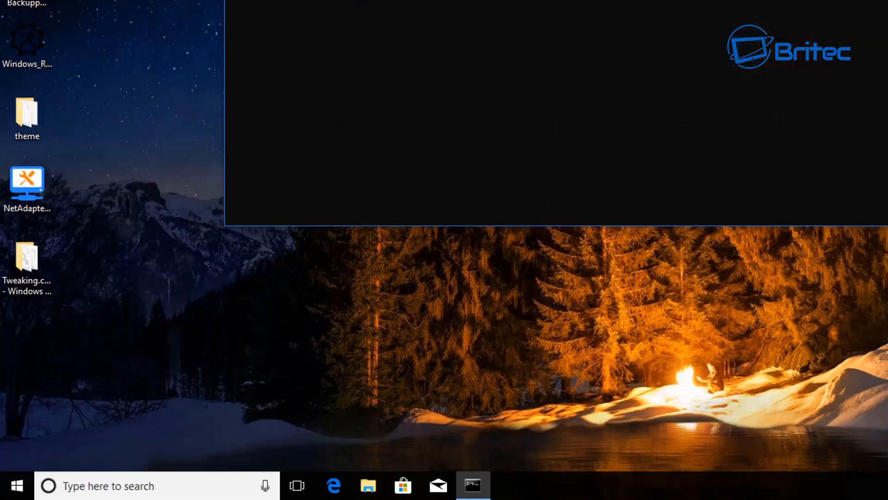
Step: Run 'shutdown /r /o', dismiss the sign-out warning and close the prompt
{"action": "left_click", "coordinate": [473, 486]}
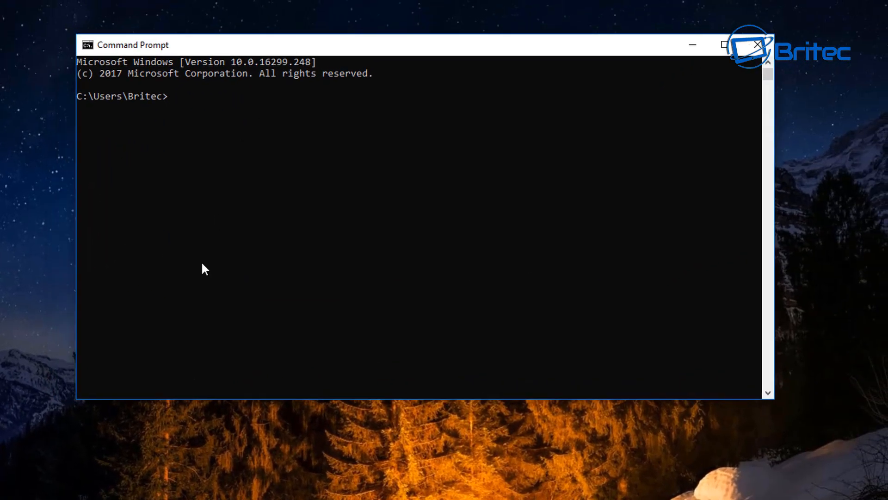
{"action": "mouse_move", "coordinate": [207, 279]}
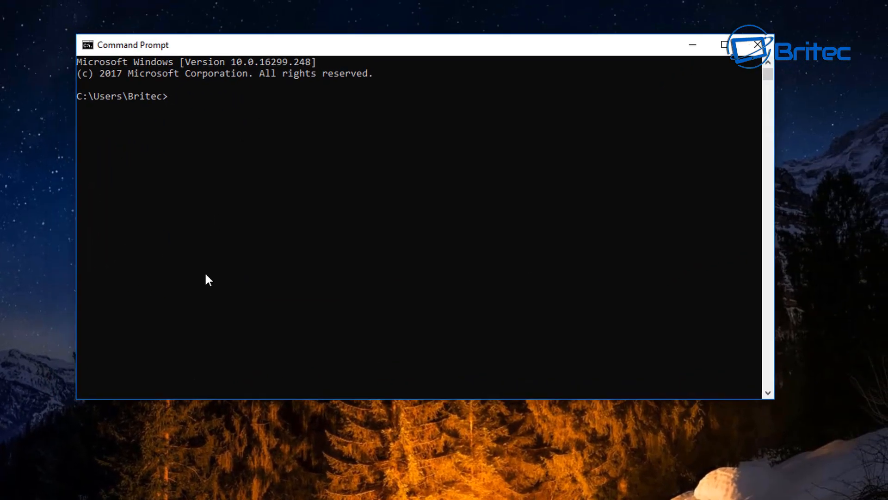
{"action": "mouse_move", "coordinate": [244, 302]}
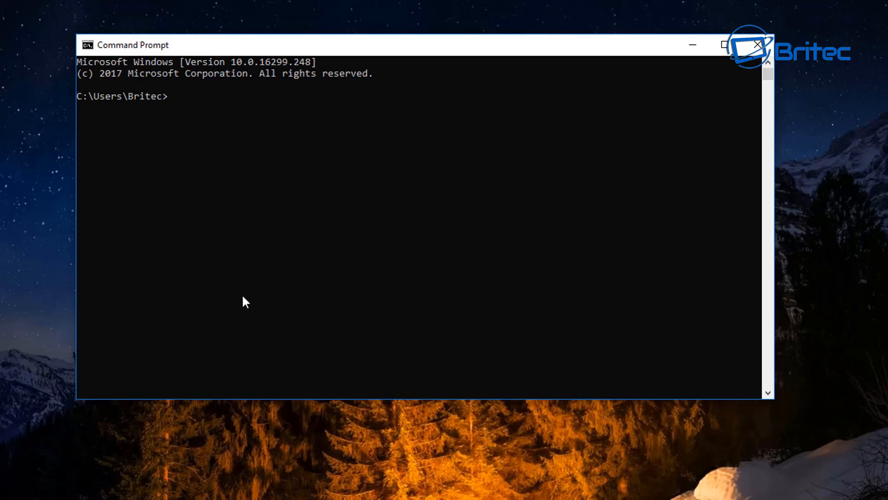
{"action": "type", "text": "shutdow"}
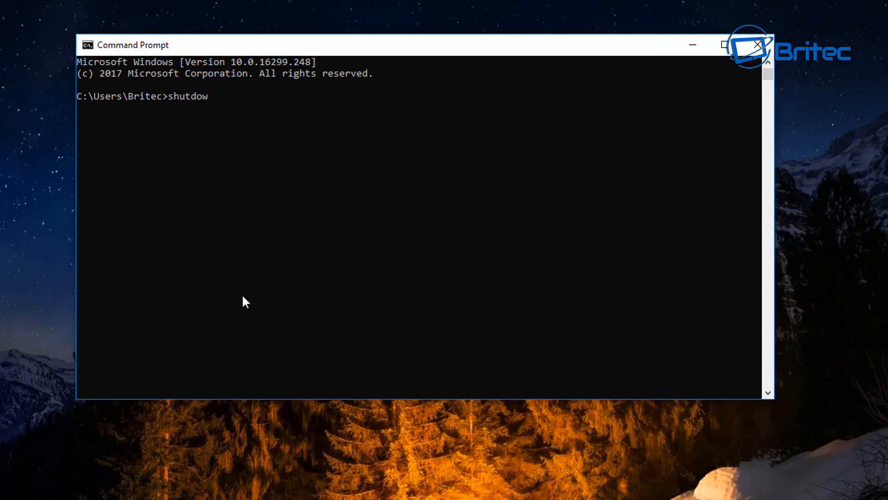
{"action": "type", "text": "n"}
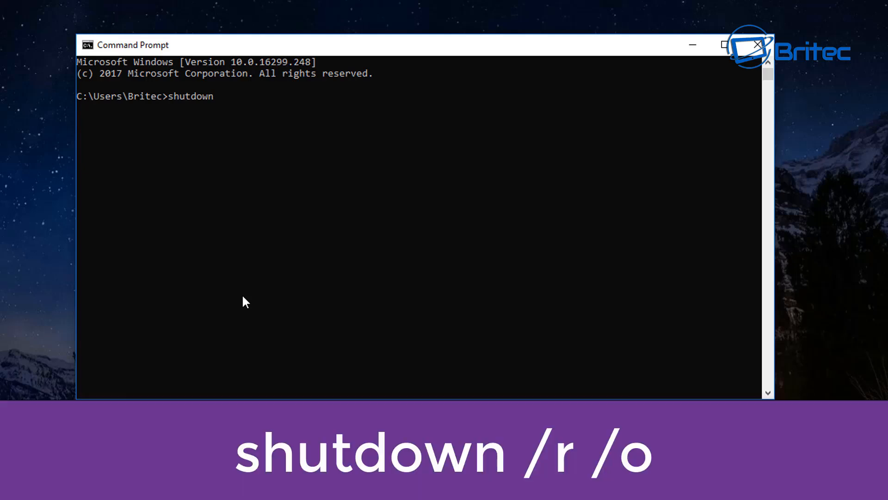
{"action": "type", "text": "/"}
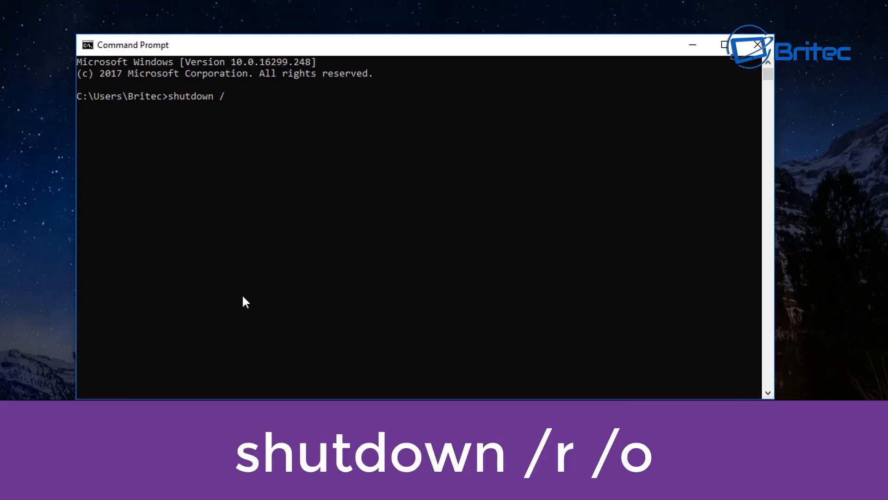
{"action": "type", "text": "r /"}
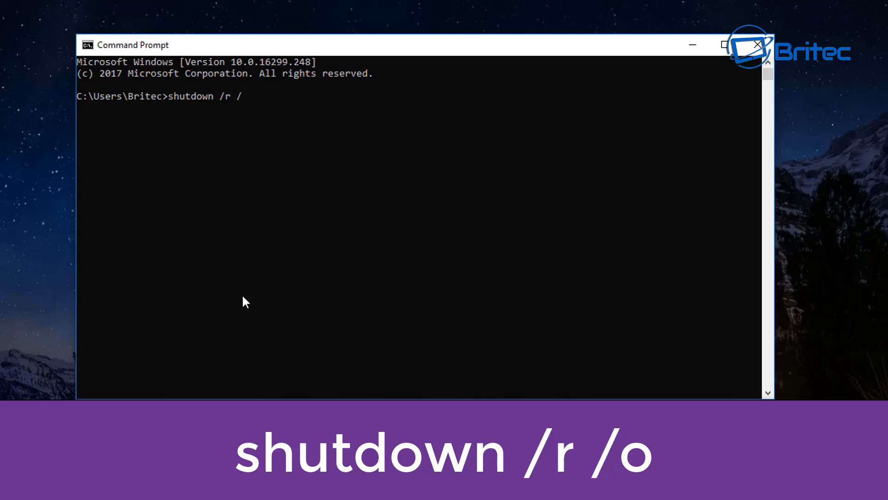
{"action": "type", "text": "o"}
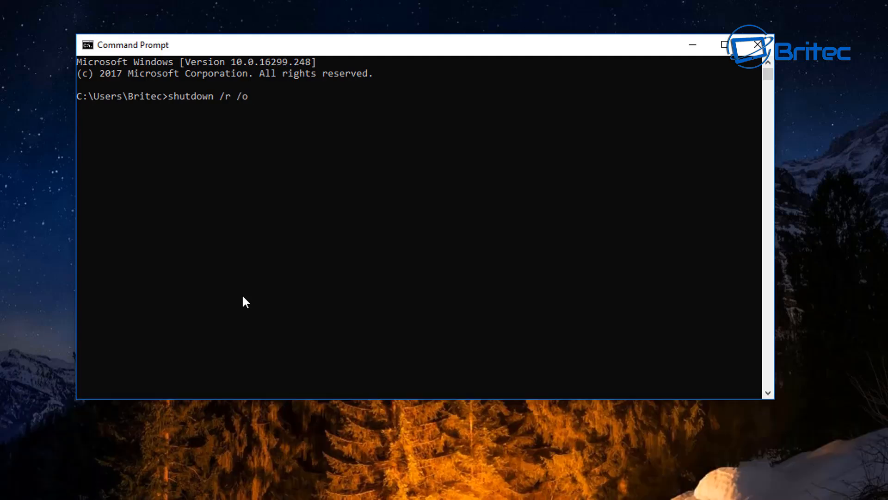
{"action": "mouse_move", "coordinate": [230, 113]}
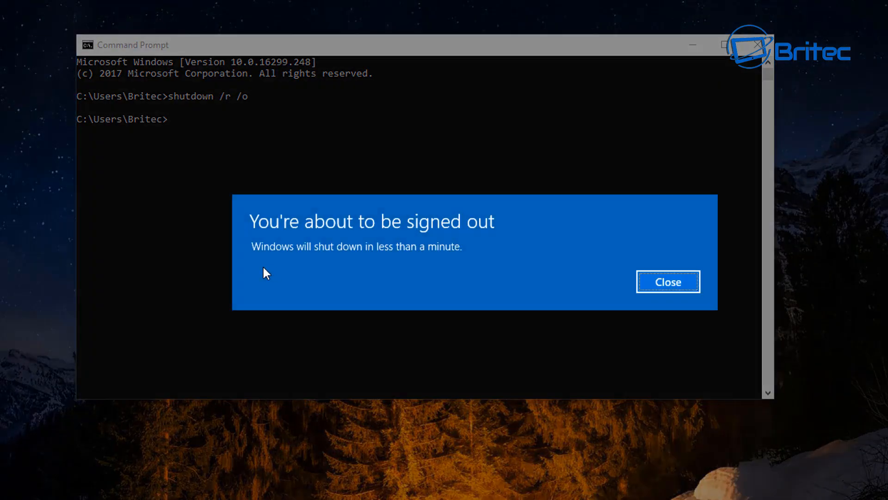
{"action": "mouse_move", "coordinate": [686, 285]}
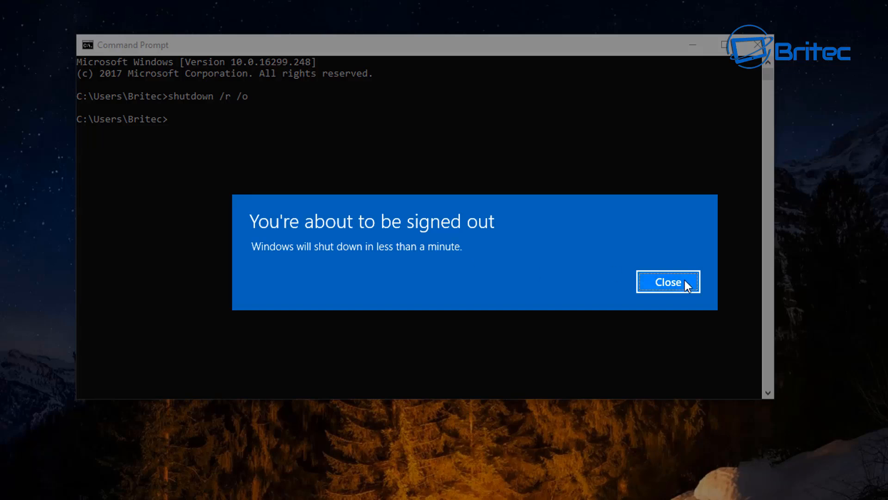
{"action": "left_click", "coordinate": [667, 282]}
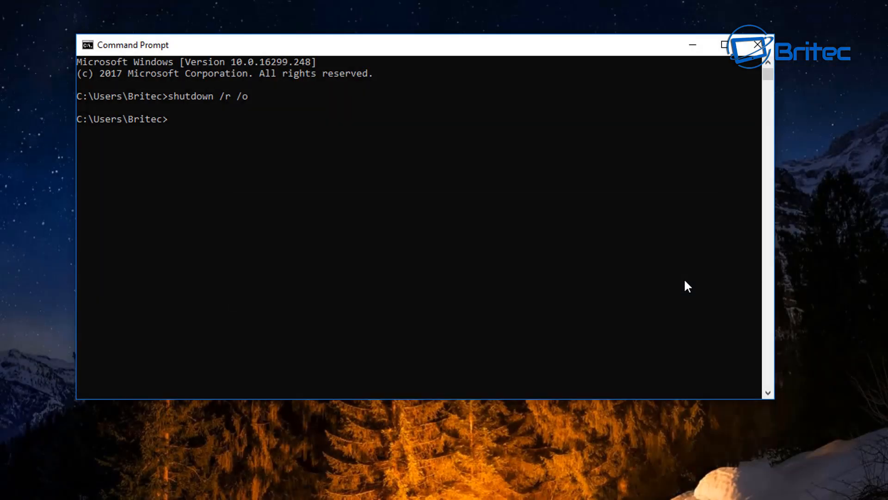
{"action": "mouse_move", "coordinate": [874, 309]}
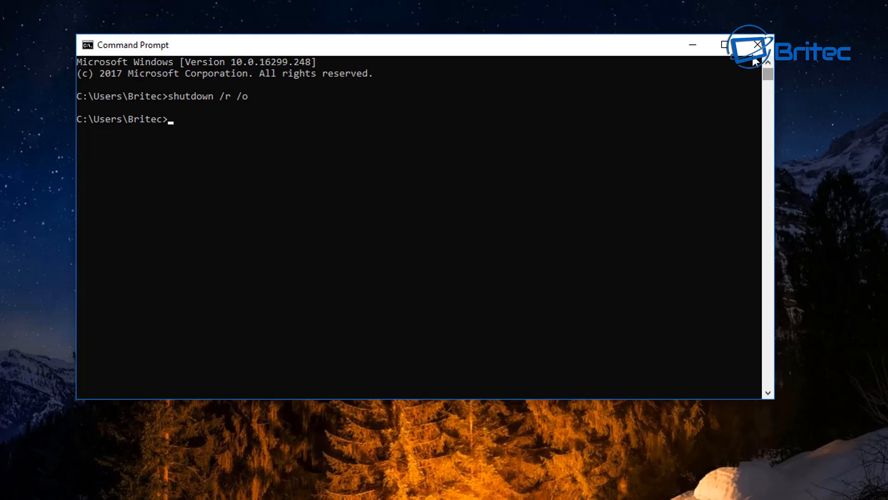
{"action": "left_click", "coordinate": [758, 45]}
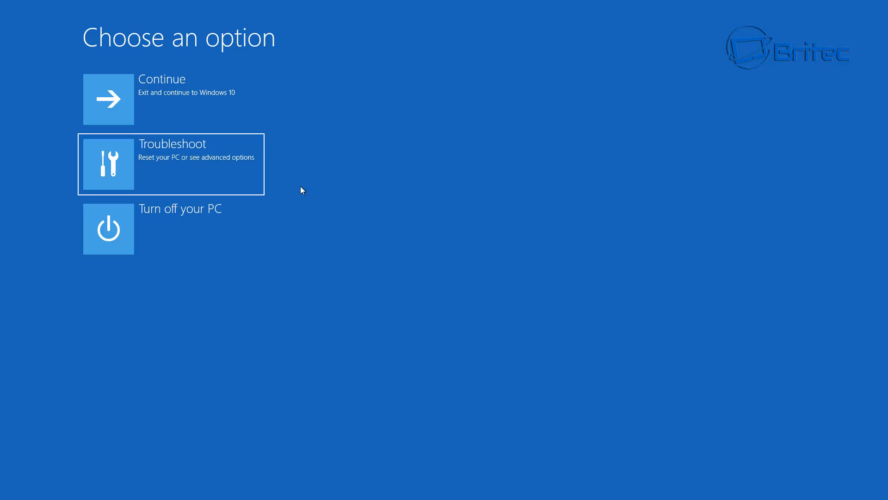
Step: Visit Troubleshoot, back out to Choose an option, and Continue to Windows 10
{"action": "left_click", "coordinate": [170, 164]}
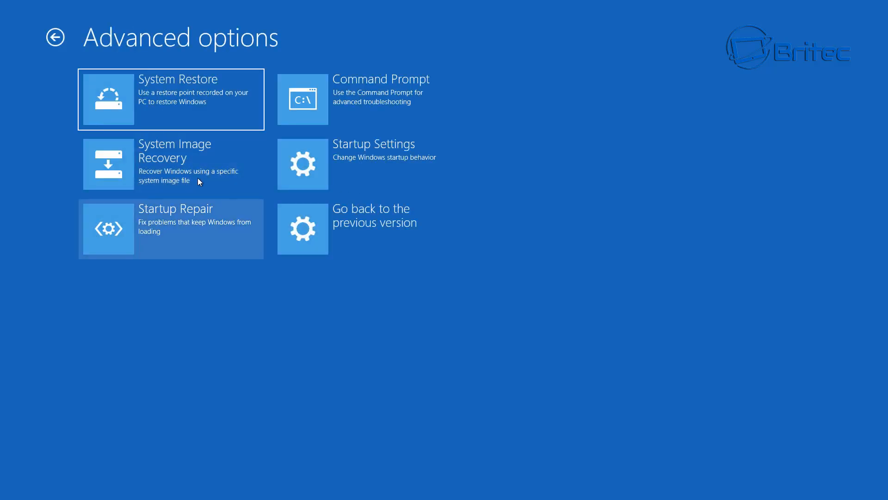
{"action": "left_click", "coordinate": [55, 37]}
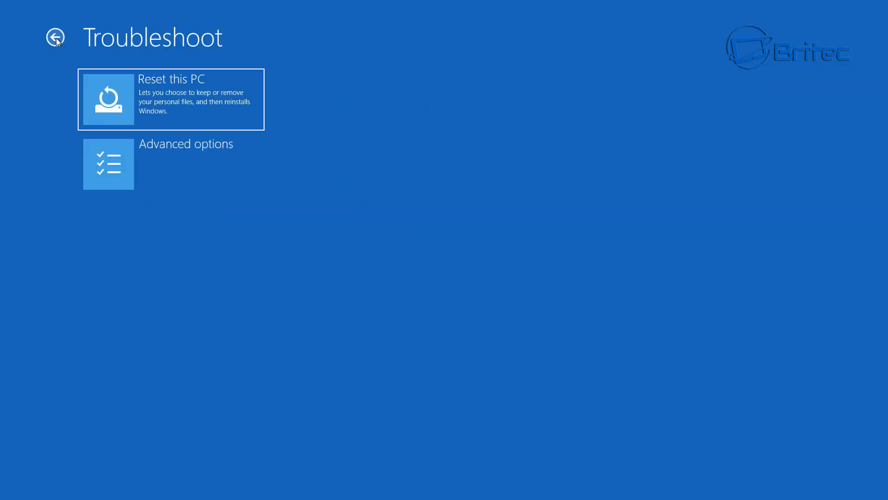
{"action": "left_click", "coordinate": [54, 37]}
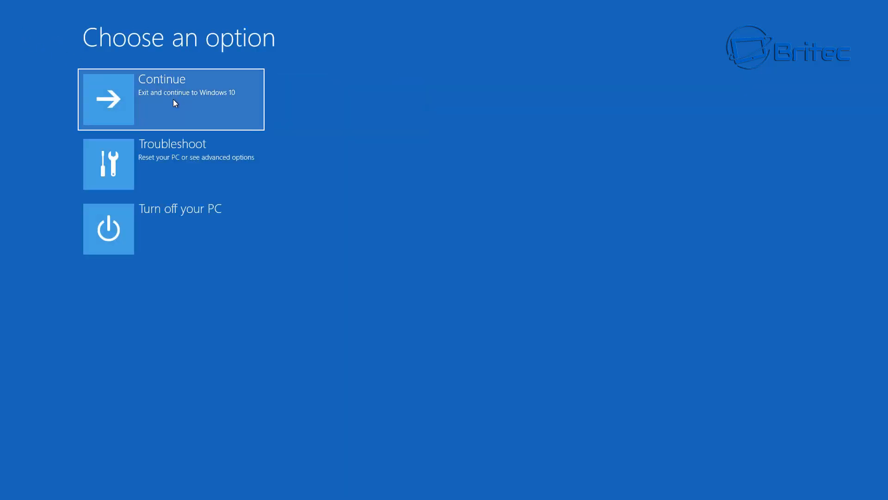
{"action": "left_click", "coordinate": [170, 99]}
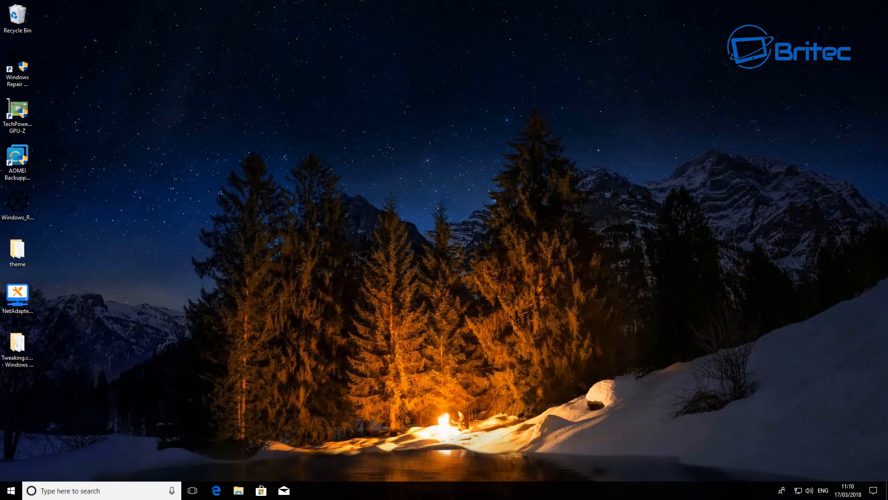
Step: Restart the PC from the Start menu's Power button
{"action": "left_click", "coordinate": [9, 491]}
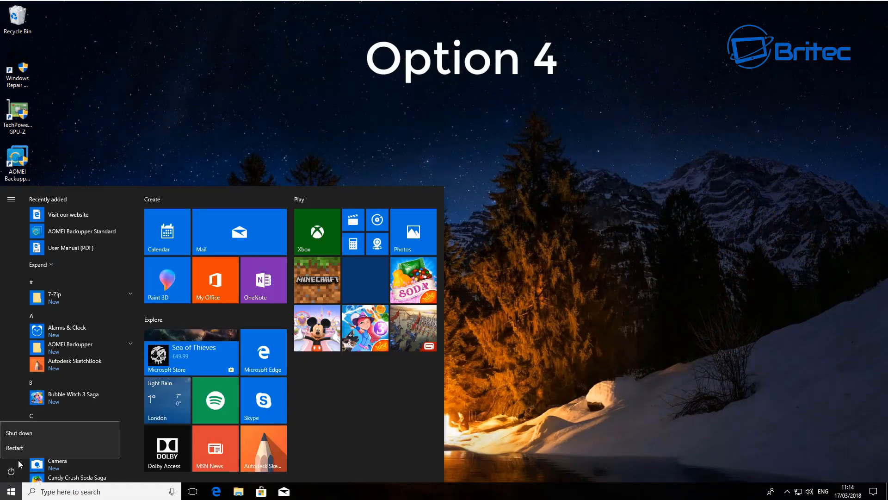
{"action": "left_click", "coordinate": [15, 447]}
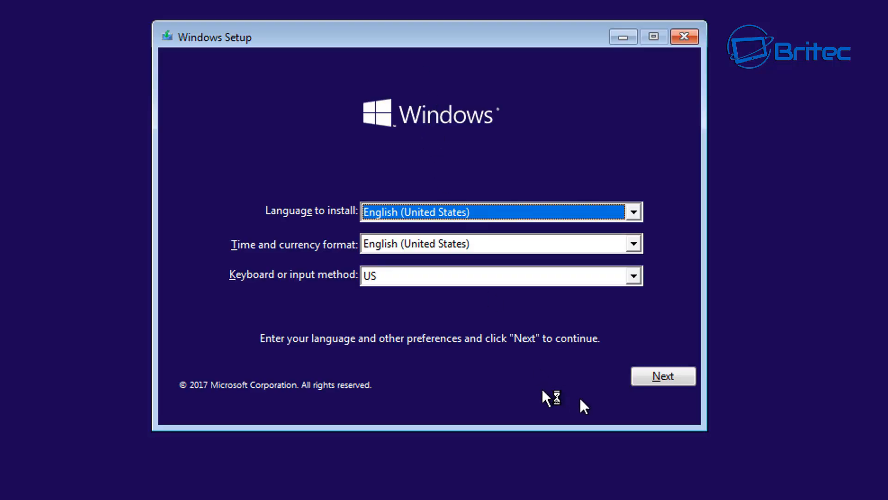
Step: In Windows Setup accept the language, choose Repair your computer, then Troubleshoot
{"action": "left_click", "coordinate": [663, 376]}
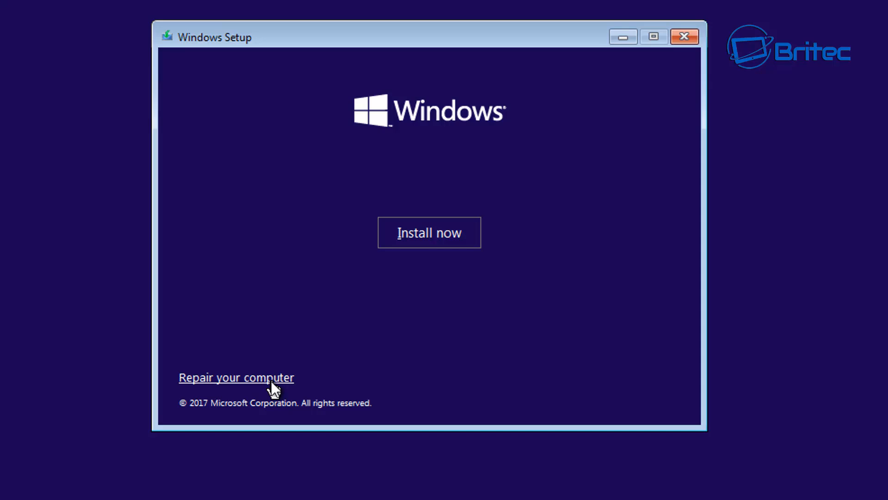
{"action": "left_click", "coordinate": [236, 378]}
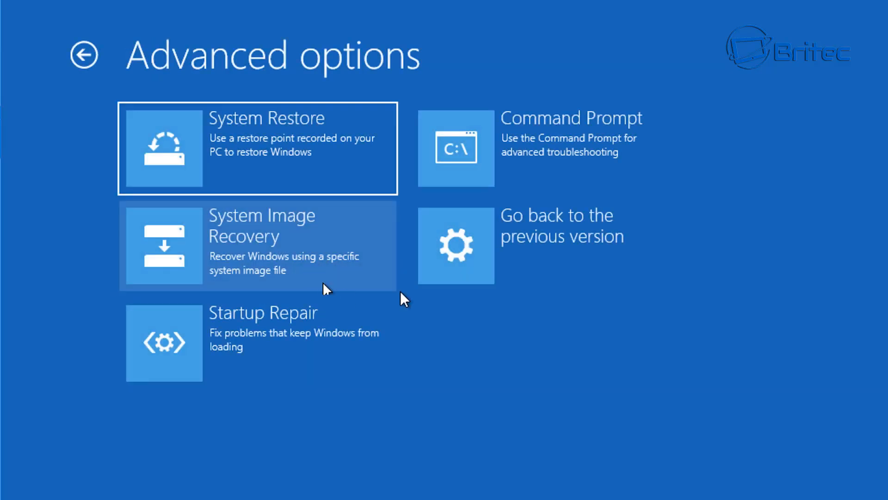
{"action": "left_click", "coordinate": [85, 54]}
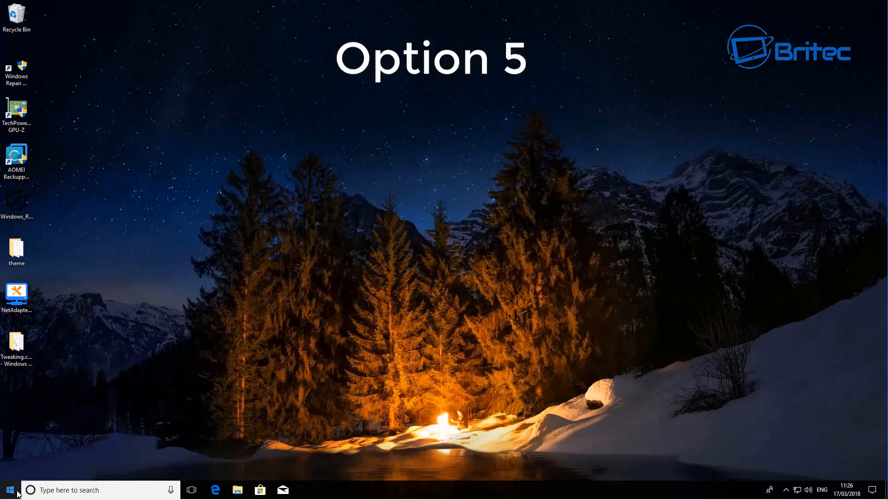
Step: Sign out via the Start menu account icon to reach the sign-in screen
{"action": "left_click", "coordinate": [9, 489]}
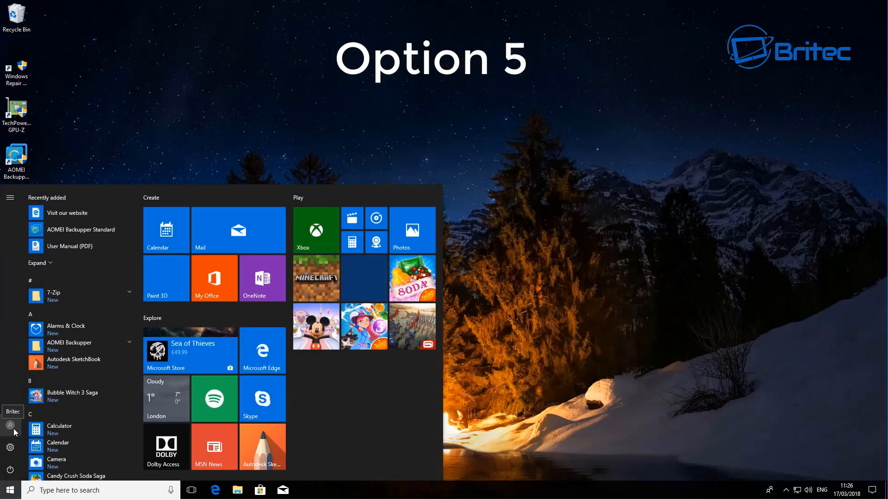
{"action": "left_click", "coordinate": [9, 424]}
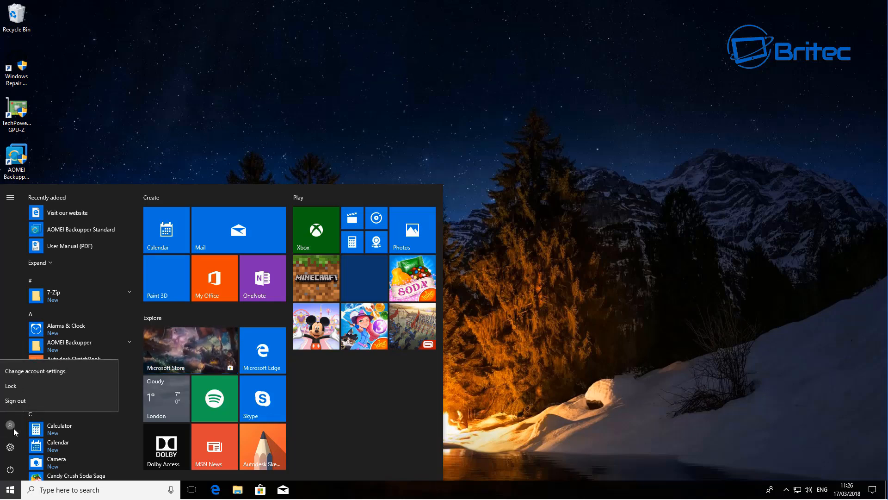
{"action": "mouse_move", "coordinate": [15, 417]}
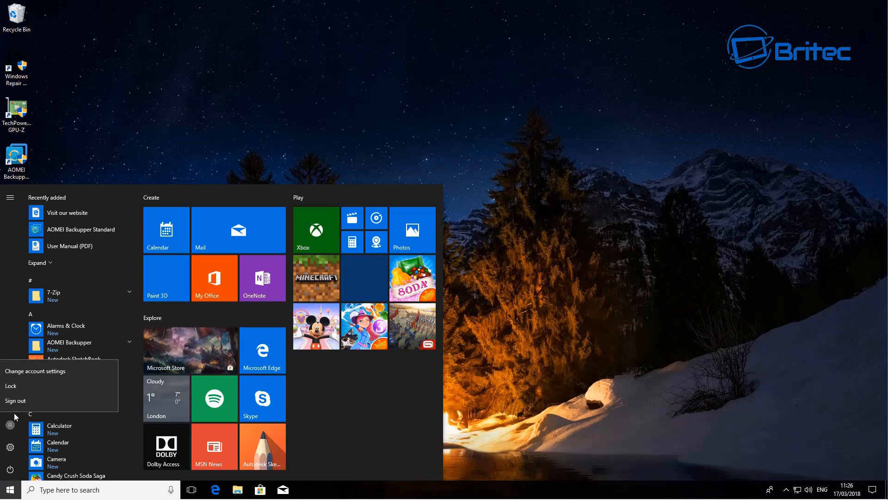
{"action": "left_click", "coordinate": [10, 386]}
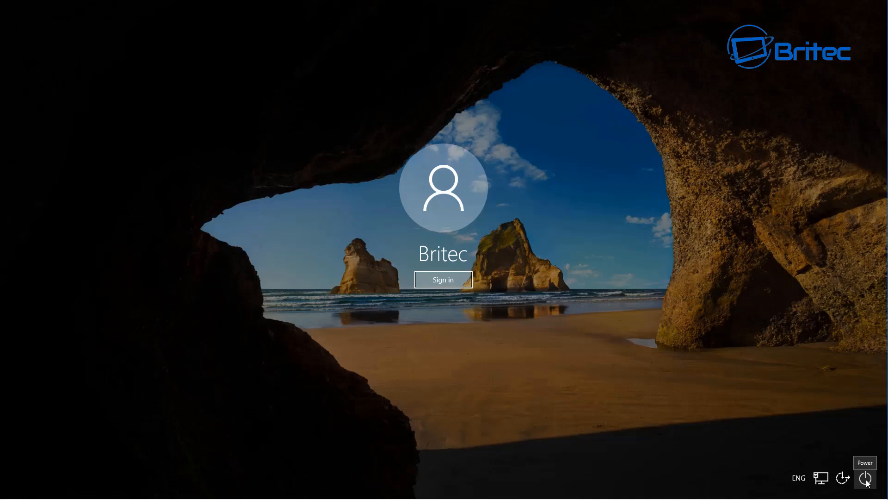
Step: Shift-restart from the sign-in screen's power menu into the Choose an option recovery screen
{"action": "left_click", "coordinate": [867, 478]}
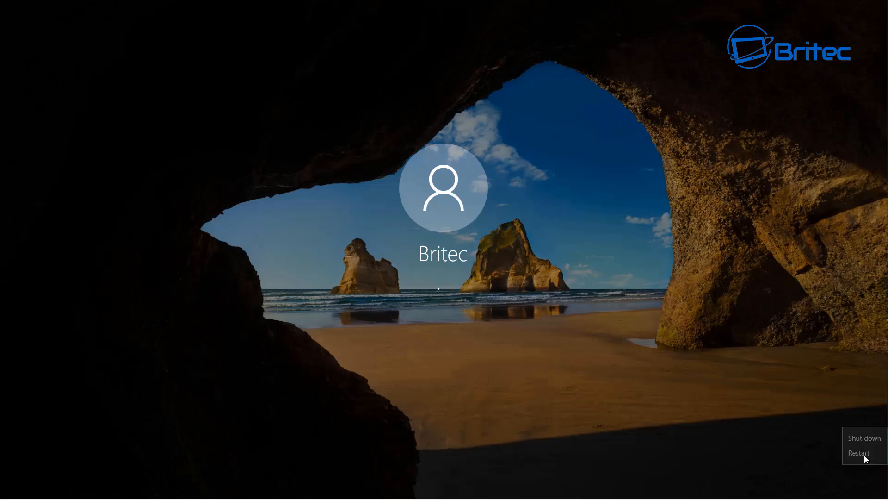
{"action": "left_click", "coordinate": [859, 452]}
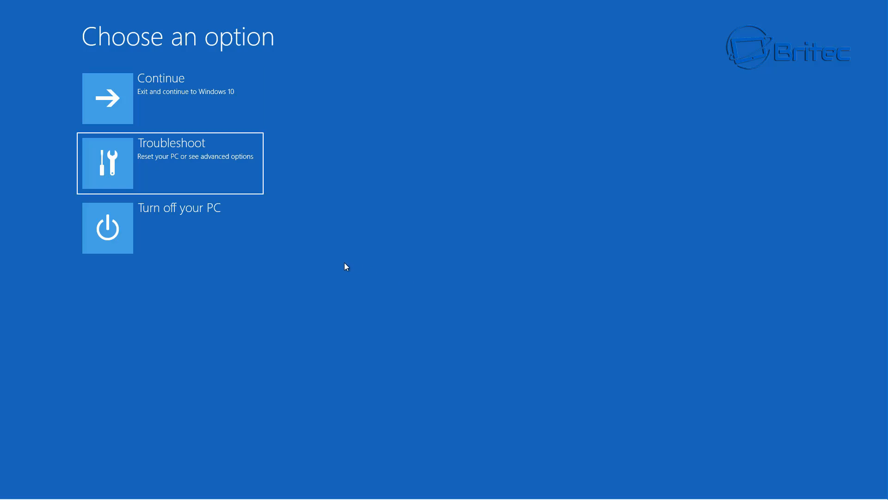
Step: View the Troubleshoot menu, go back, then Continue to exit recovery into Windows 10
{"action": "left_click", "coordinate": [169, 163]}
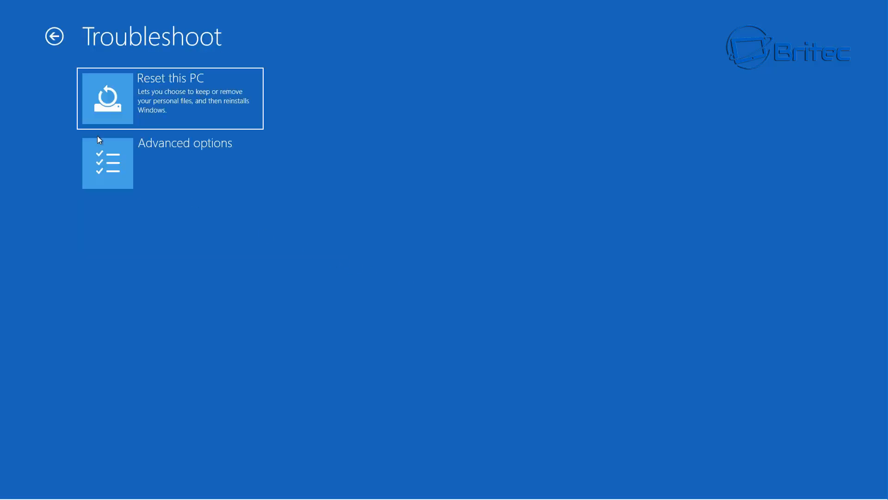
{"action": "left_click", "coordinate": [54, 36]}
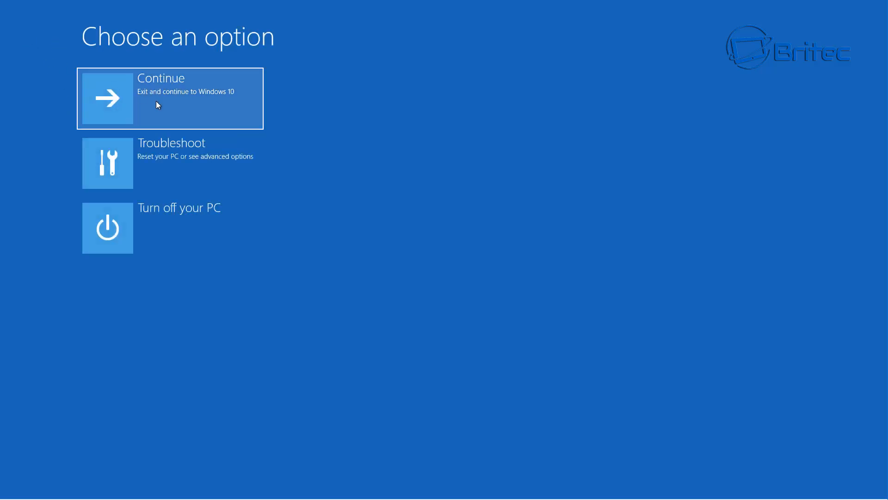
{"action": "left_click", "coordinate": [171, 98]}
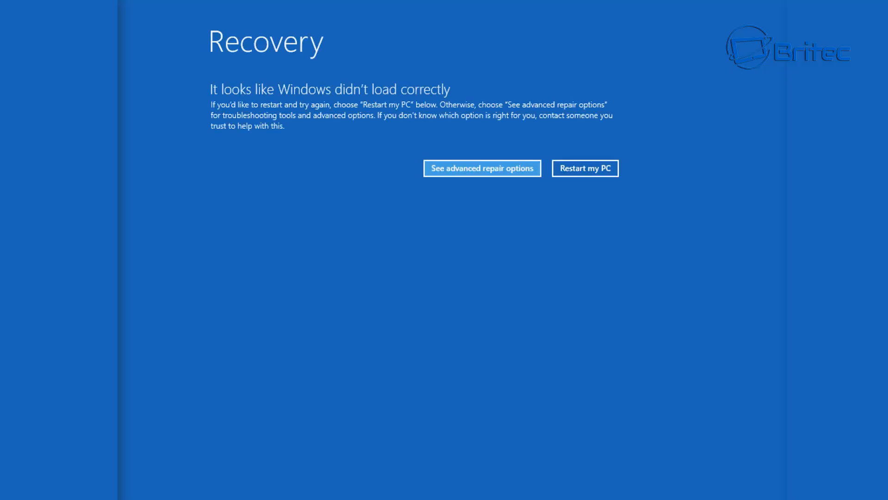
{"action": "mouse_move", "coordinate": [478, 286]}
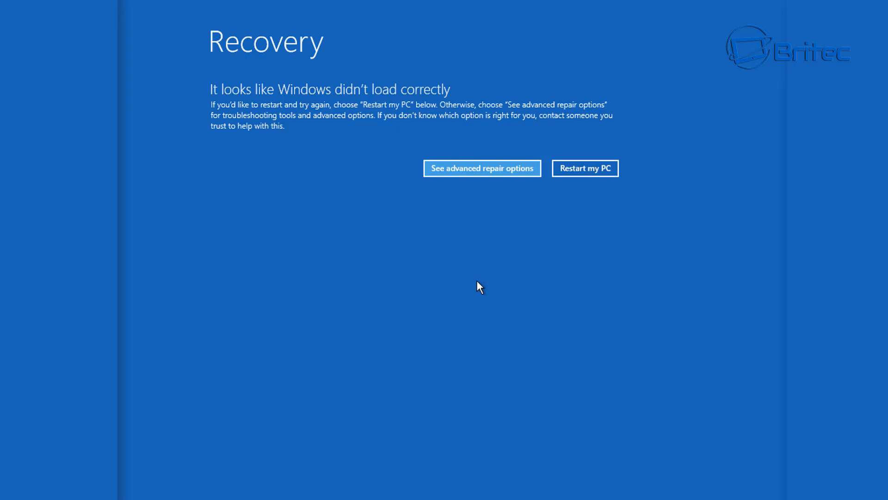
Step: Choose See advanced repair options on the Windows didn't load correctly screen
{"action": "left_click", "coordinate": [482, 169]}
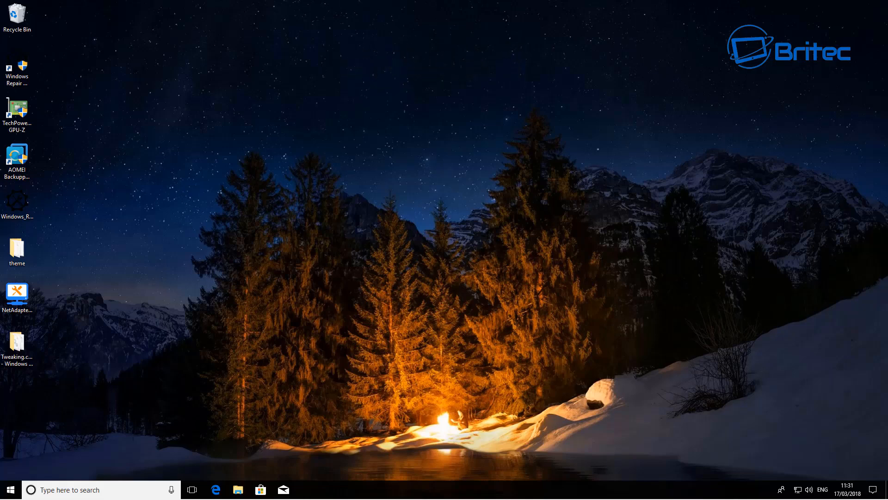
{"action": "mouse_move", "coordinate": [608, 228]}
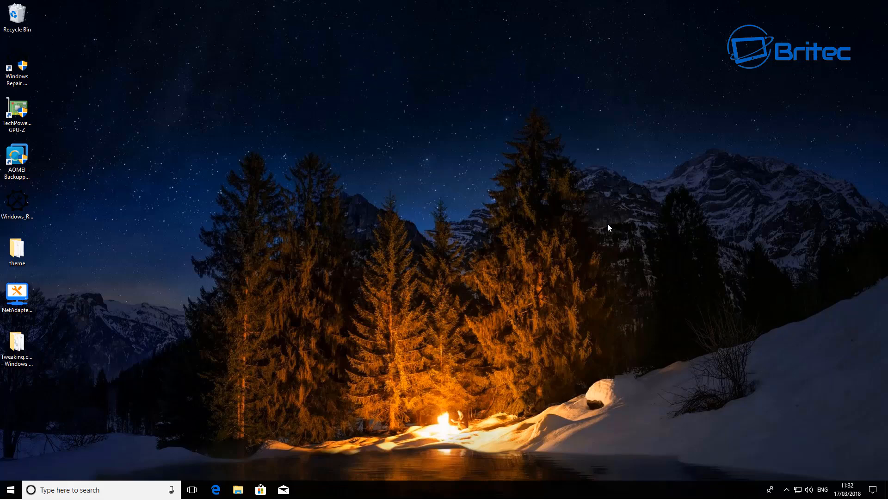
{"action": "mouse_move", "coordinate": [602, 230]}
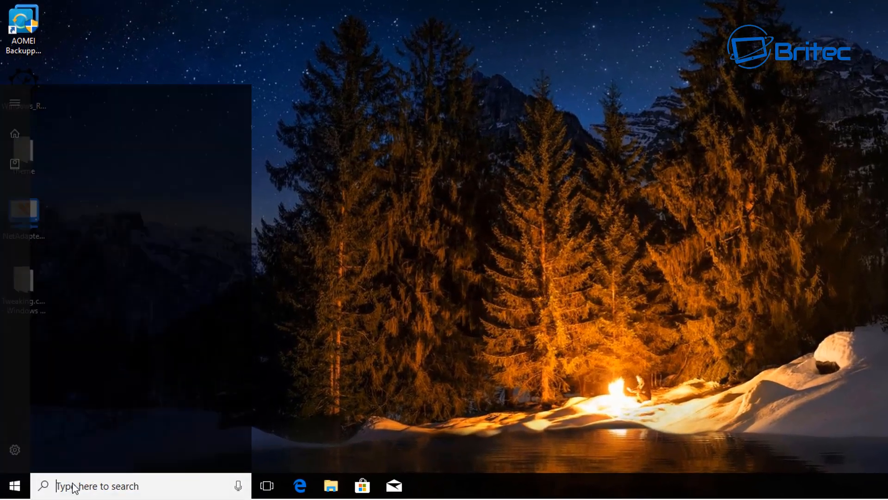
Step: Search cmd in the taskbar and launch the Command Prompt app
{"action": "type", "text": "cmd"}
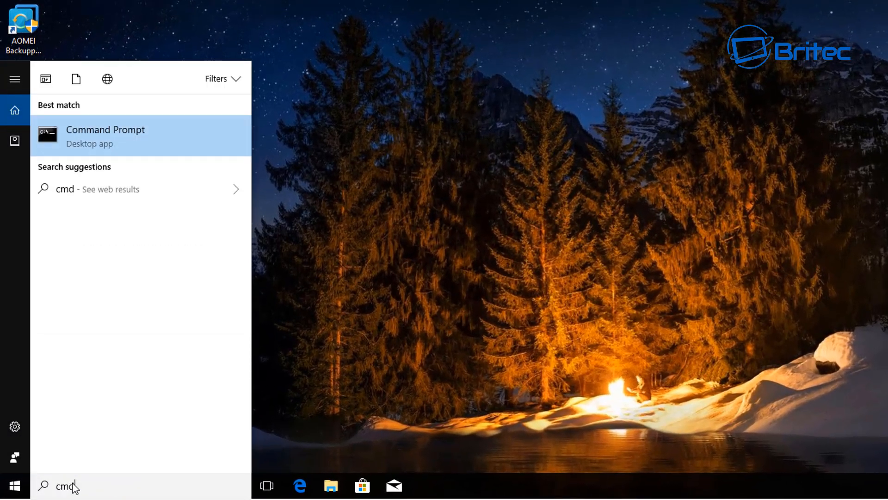
{"action": "left_click", "coordinate": [106, 136]}
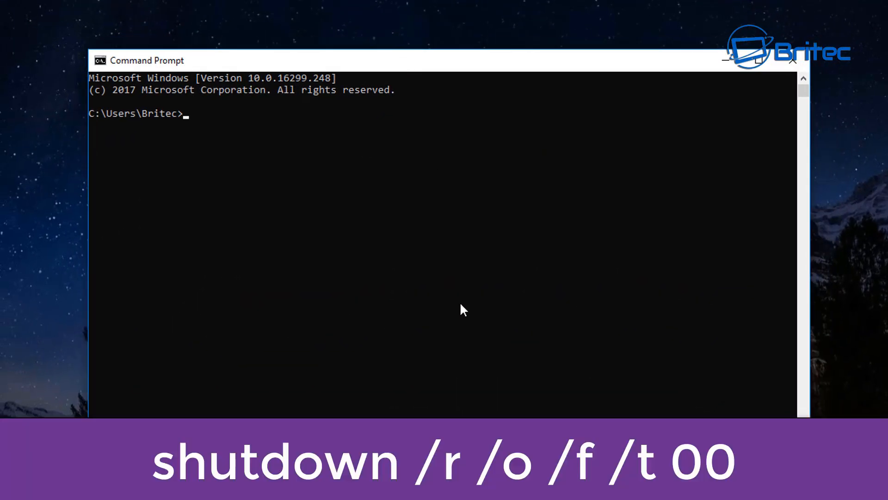
Step: Run shutdown /r /o /f /t 00 to restart straight into the recovery options
{"action": "type", "text": "sh"}
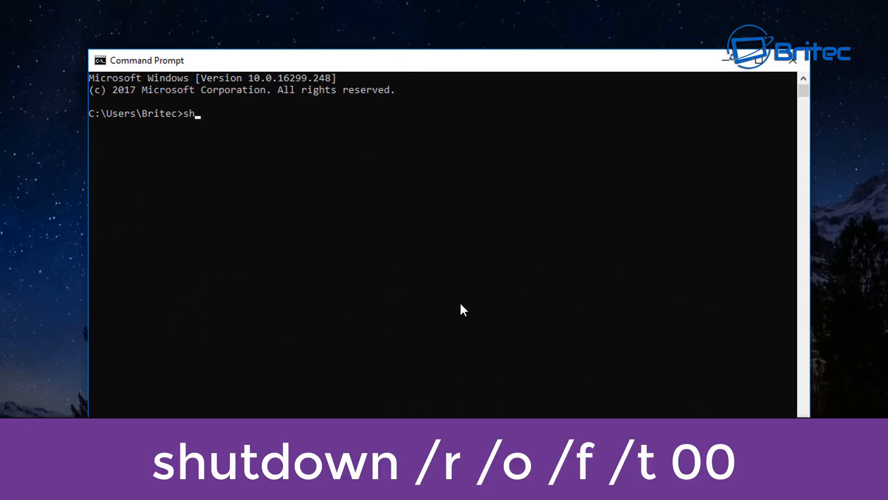
{"action": "type", "text": "utdown /r /"}
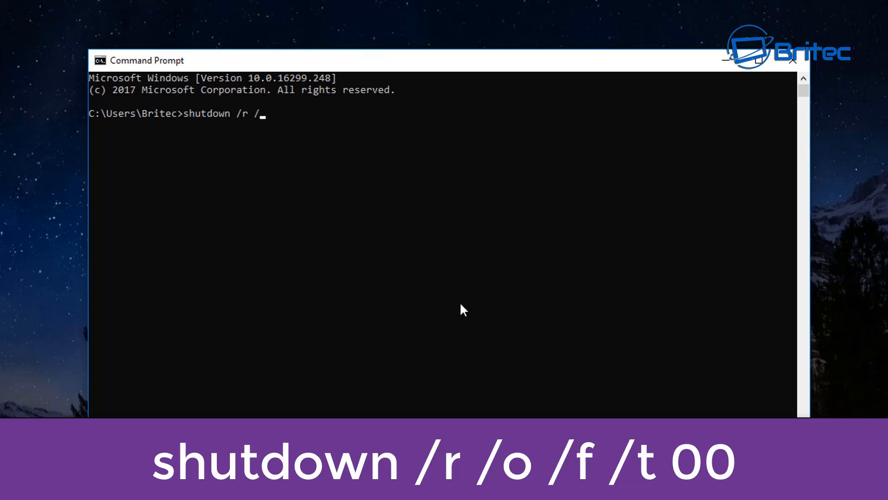
{"action": "type", "text": "o"}
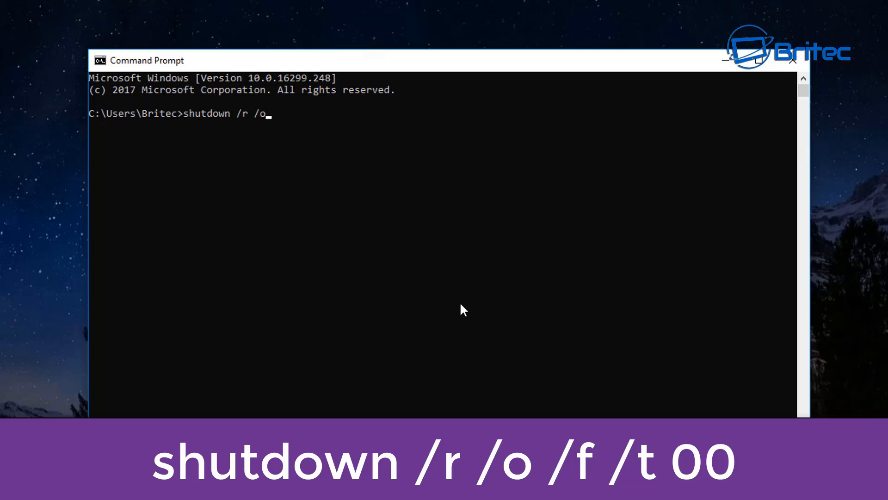
{"action": "type", "text": "/f"}
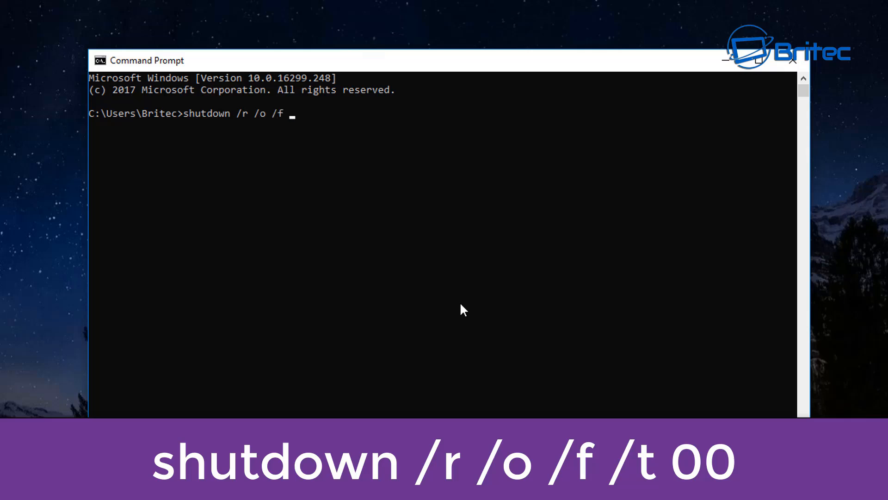
{"action": "type", "text": "/t"}
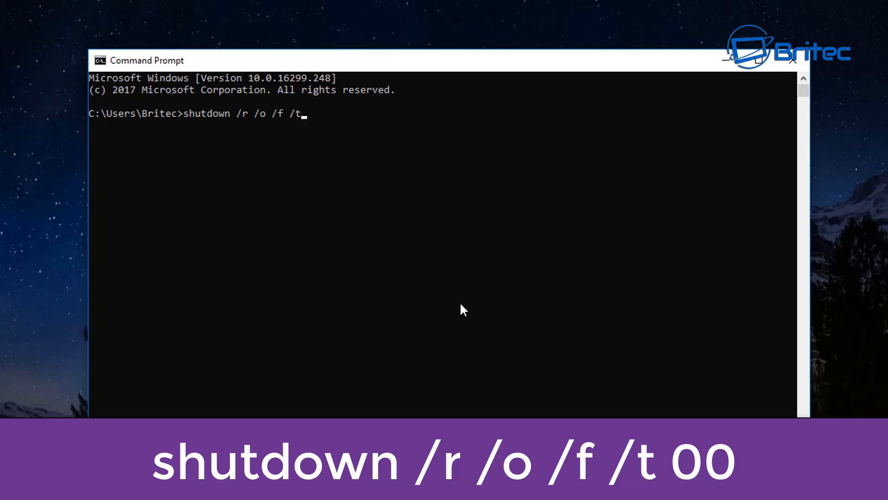
{"action": "type", "text": "00"}
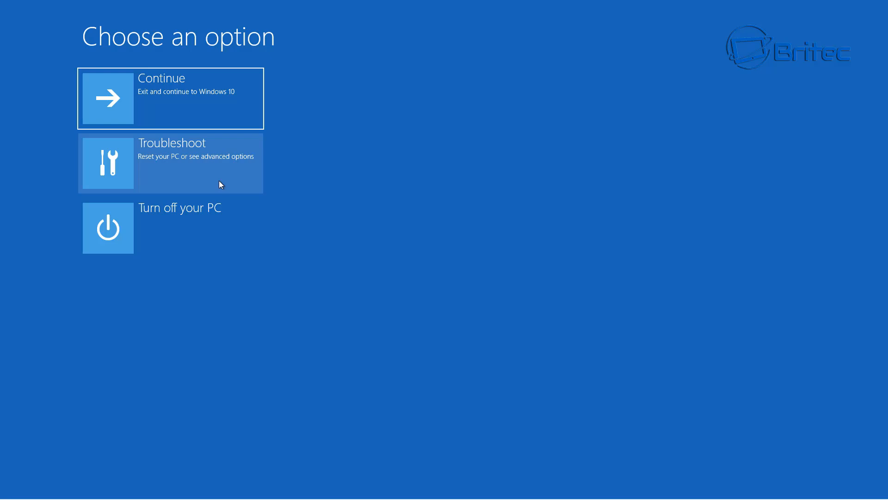
{"action": "left_click", "coordinate": [170, 98]}
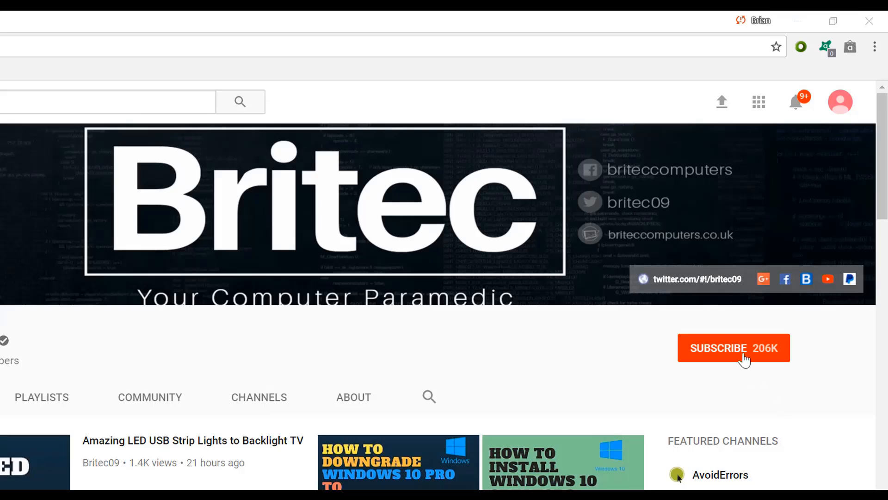
Step: Subscribe to the Britec YouTube channel
{"action": "left_click", "coordinate": [734, 348]}
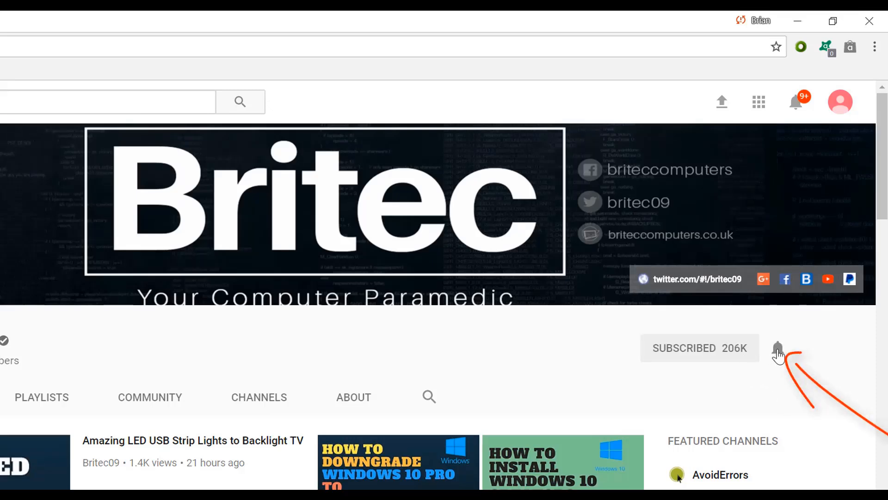